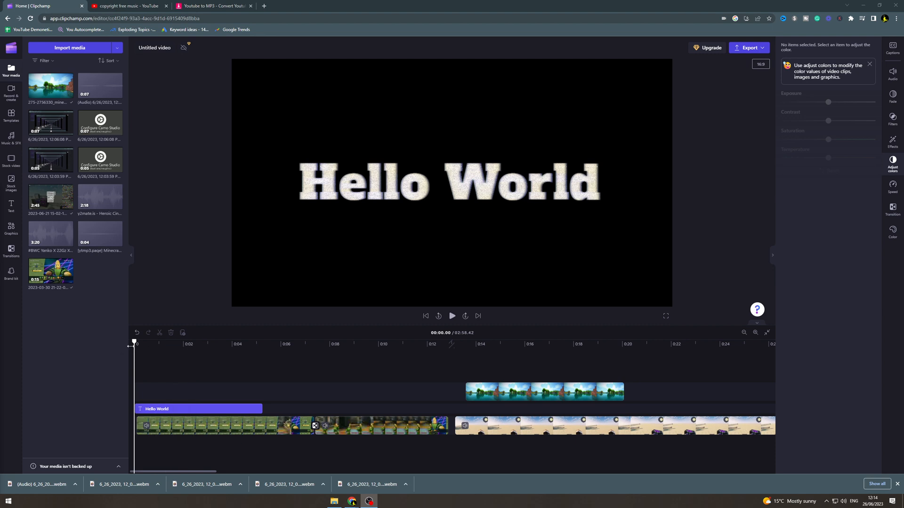
- Select the first corn character game clip near 0:05 and show its visual effects list
click(257, 343)
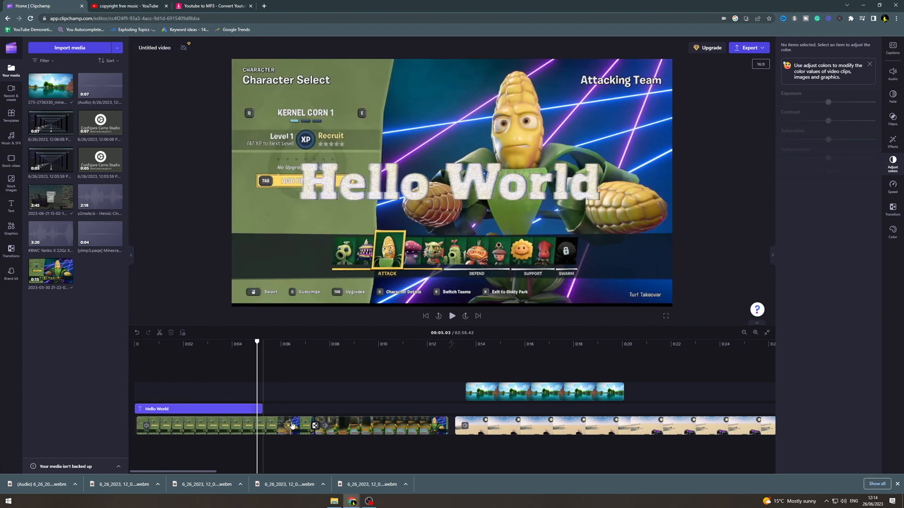
click(225, 425)
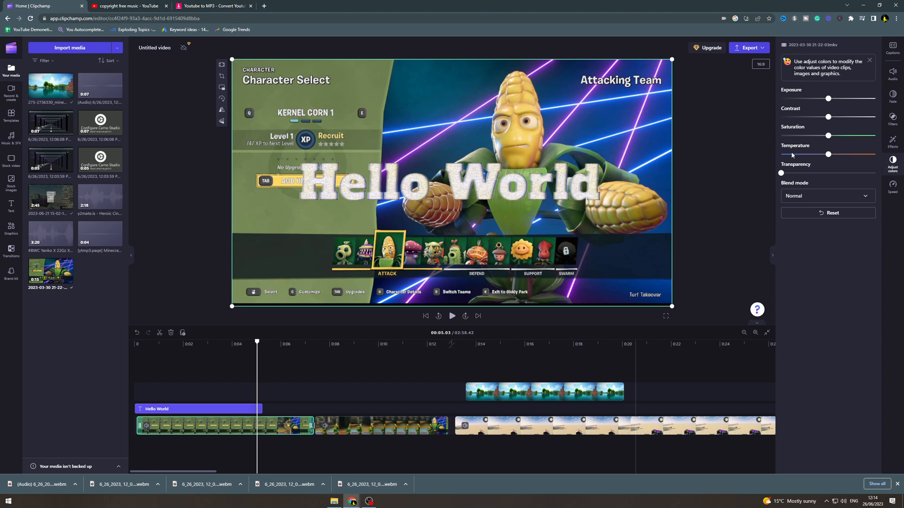
mouse_move(892, 161)
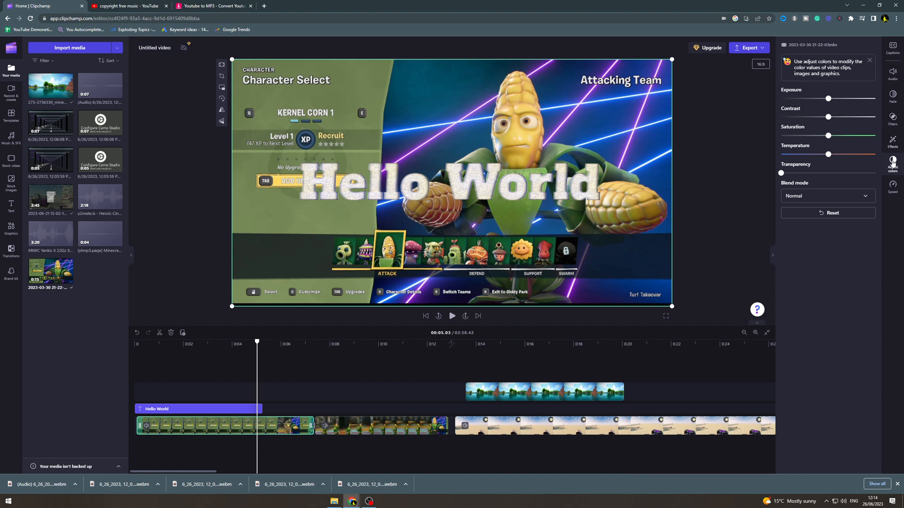
mouse_move(892, 92)
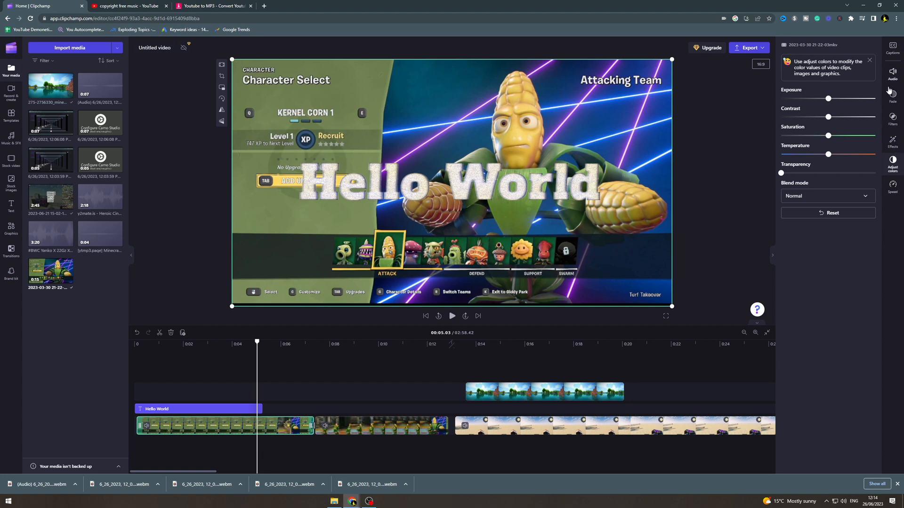
click(892, 94)
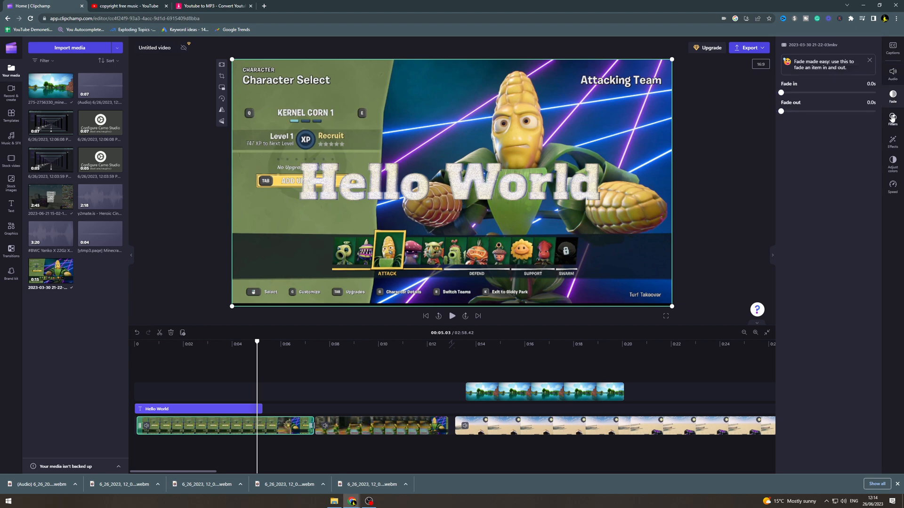
click(893, 140)
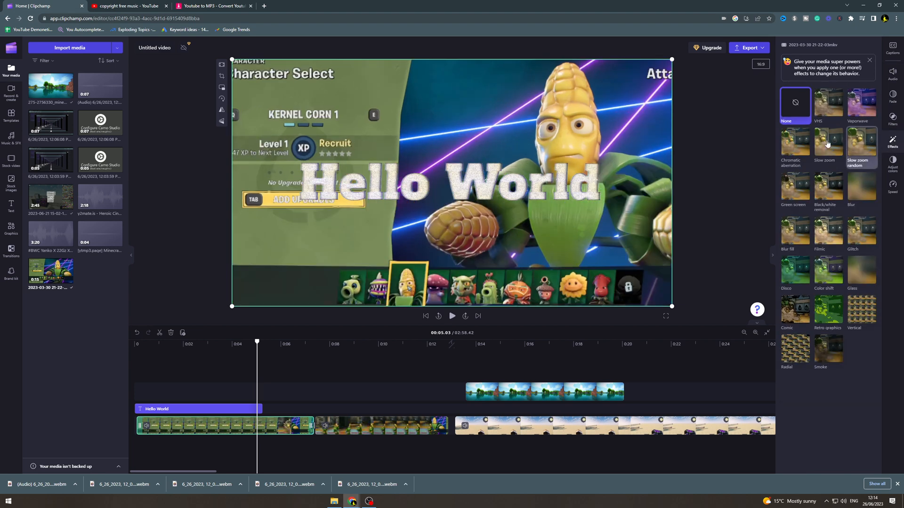
- Apply the VHS effect with lowered intensity to the game clip and preview it
click(827, 107)
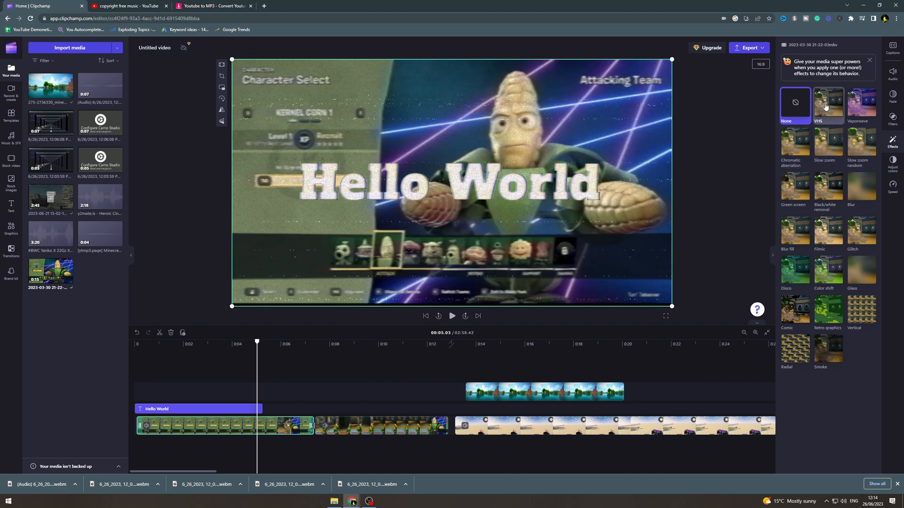
click(794, 143)
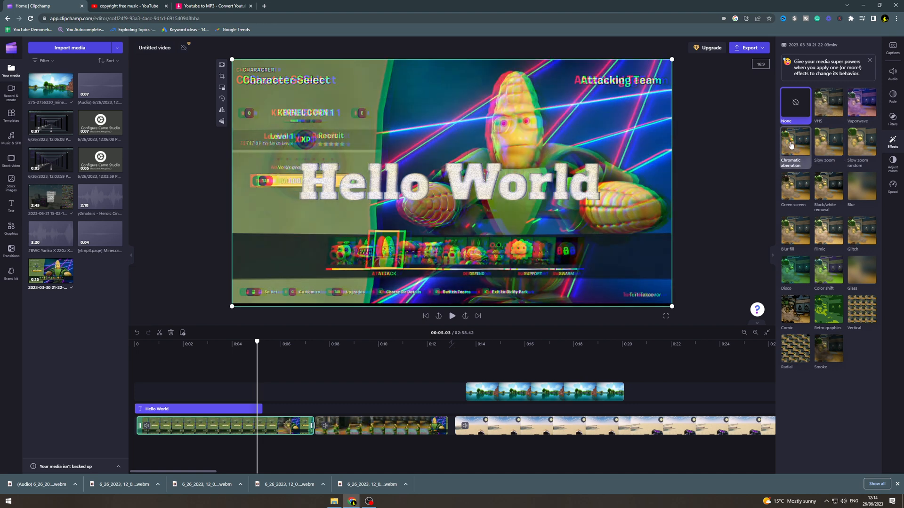
click(795, 103)
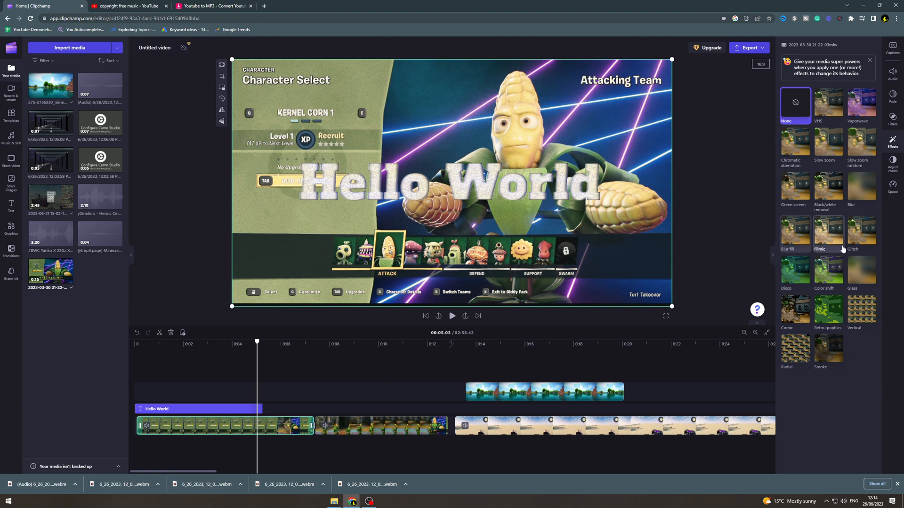
click(827, 102)
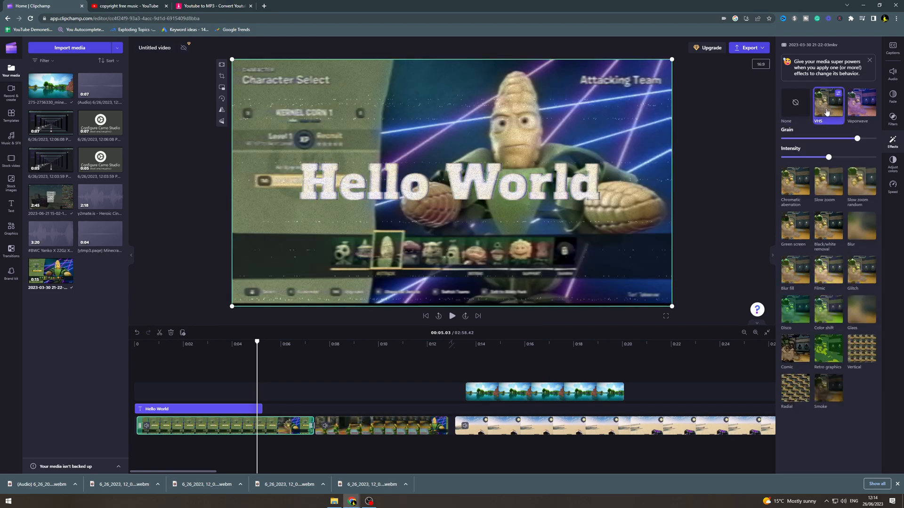
click(266, 340)
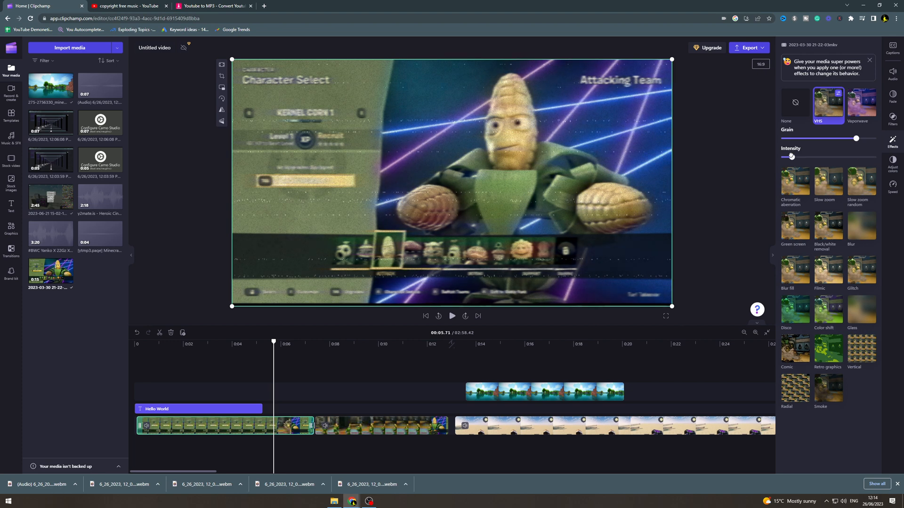
click(452, 316)
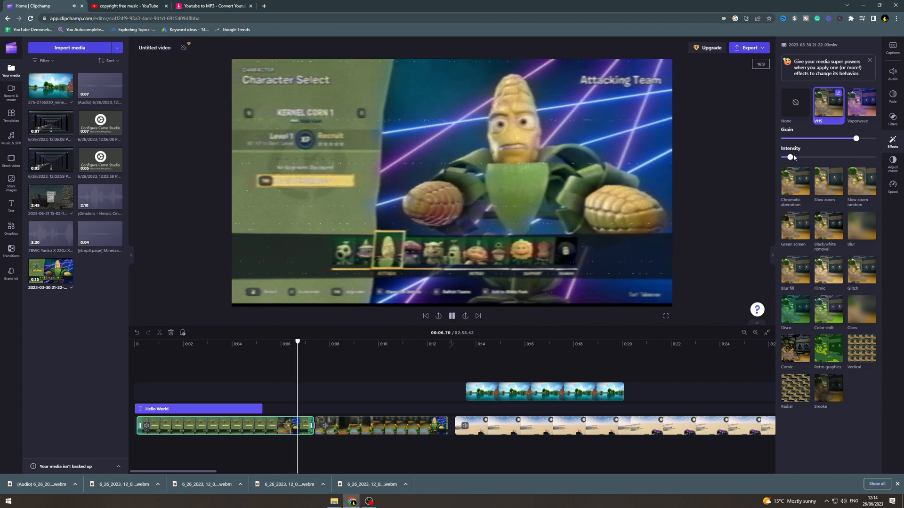
click(452, 315)
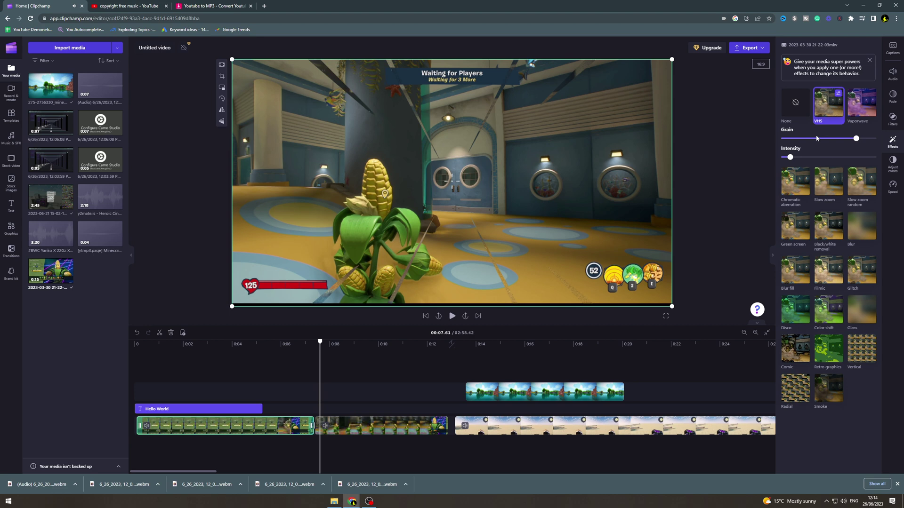
- Add the Vaporwave effect and replay the clip with both effects
click(861, 104)
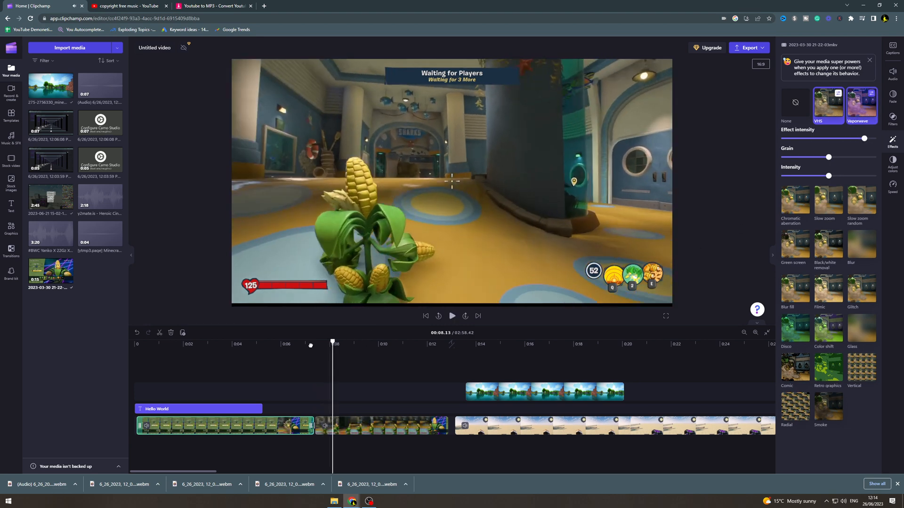
click(452, 316)
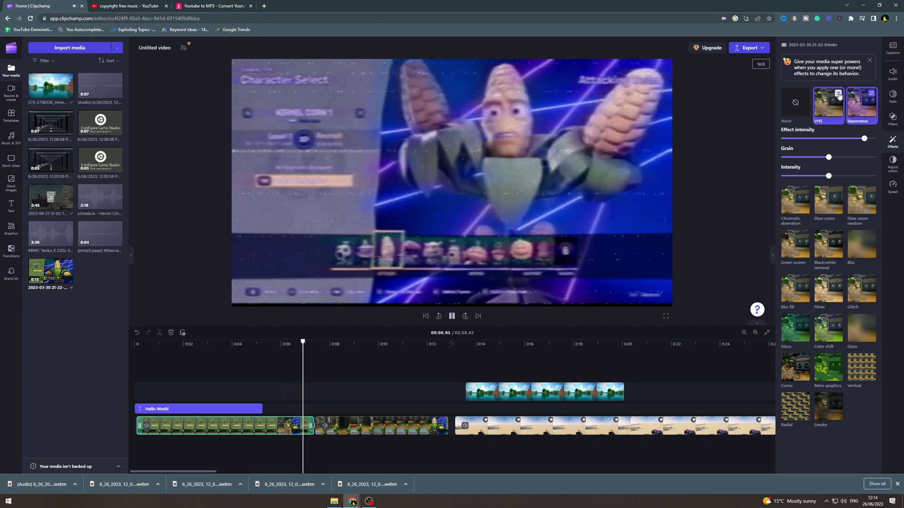
click(795, 102)
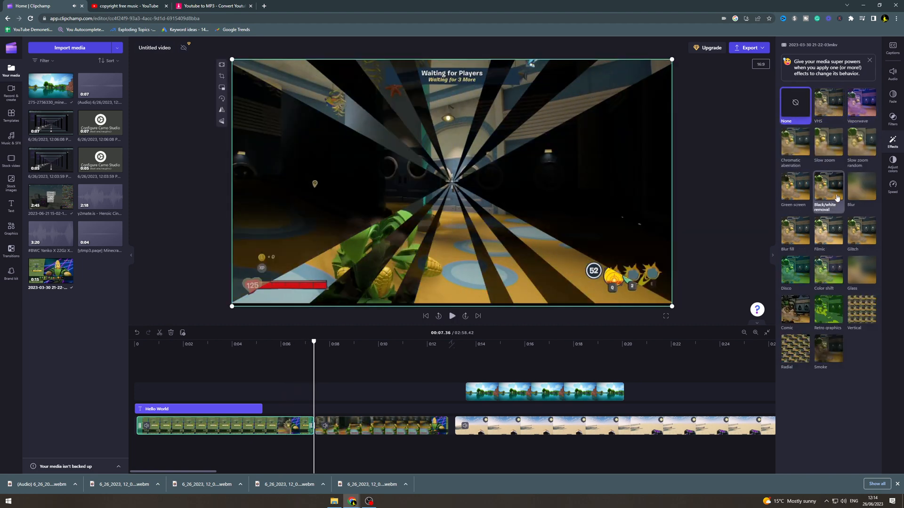
click(861, 188)
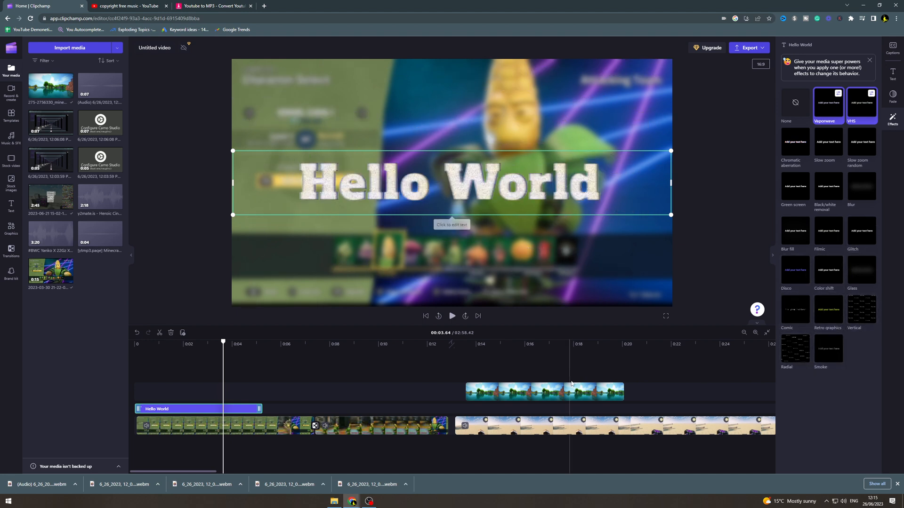
- Select the Minecraft wallpaper image clip on the timeline
click(544, 392)
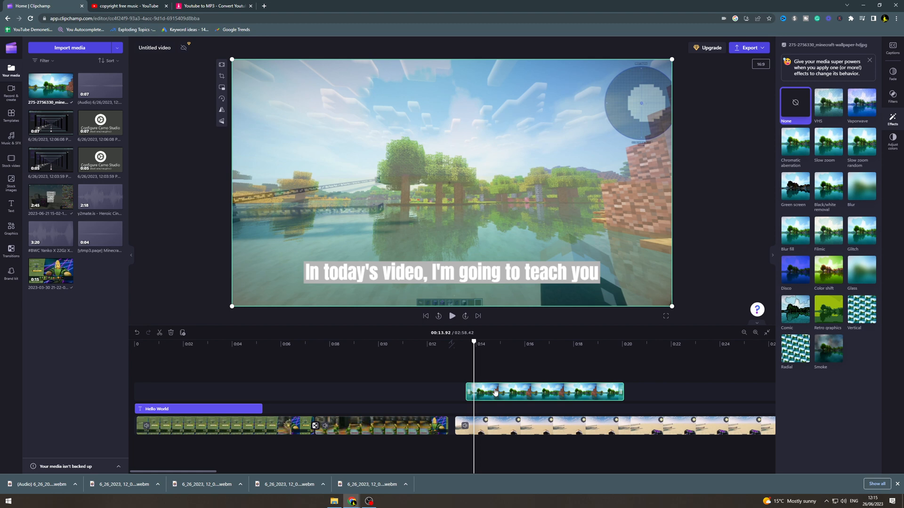
- Preview Vaporwave and another effect on the wallpaper image, then select the desert gameplay clip
click(861, 106)
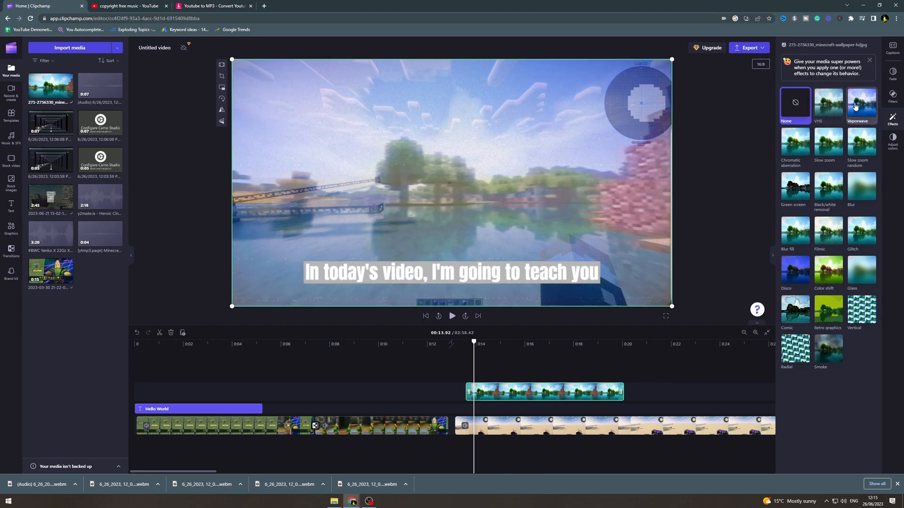
click(794, 106)
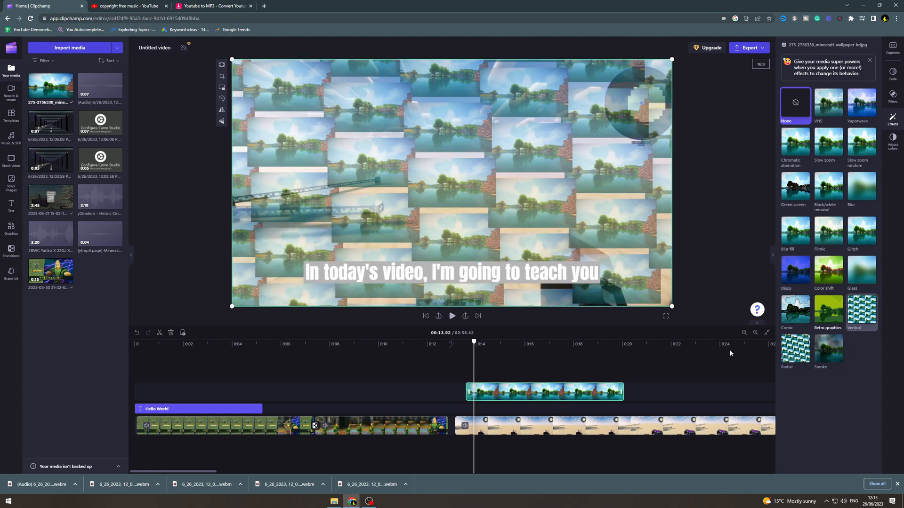
click(542, 427)
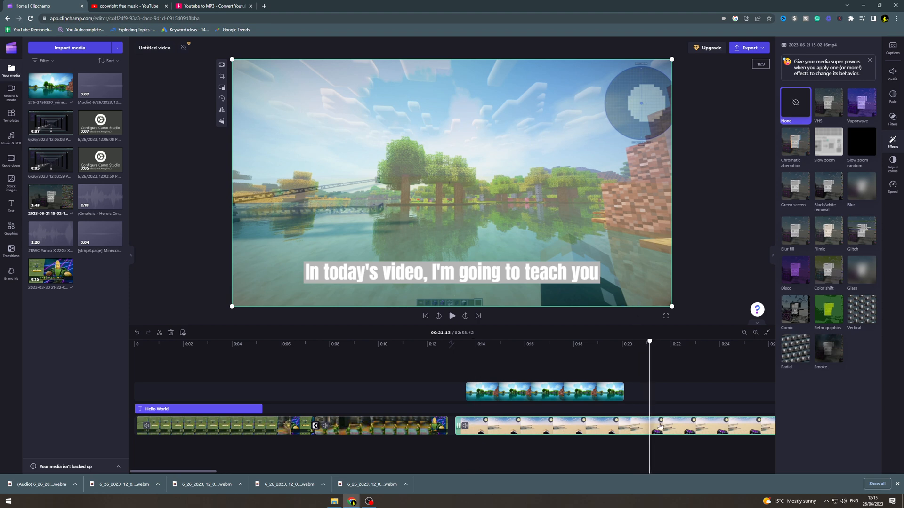
- Detach the desert clip's audio onto its own track and check its fade and speed settings
click(892, 71)
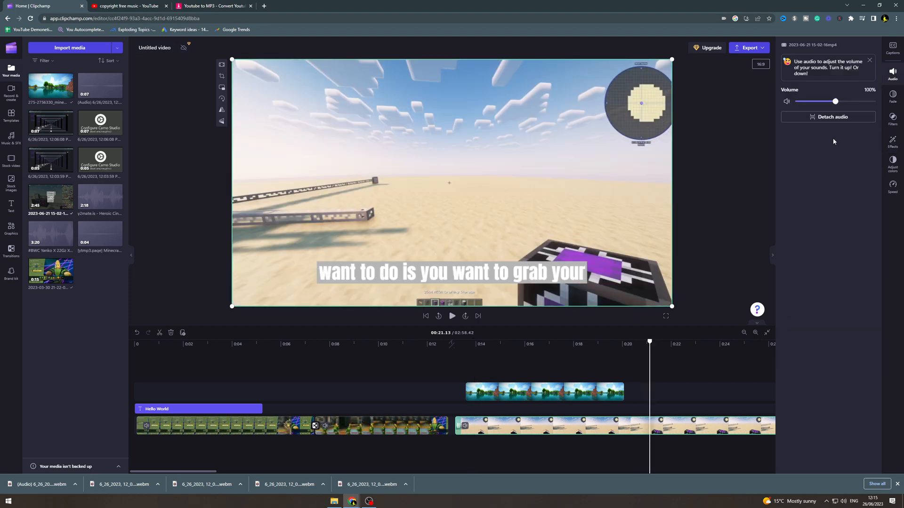
click(831, 117)
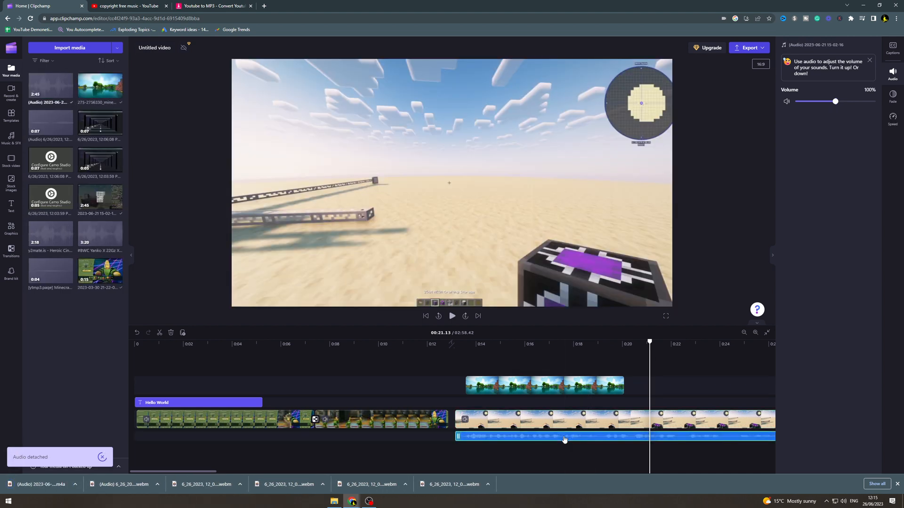
click(892, 95)
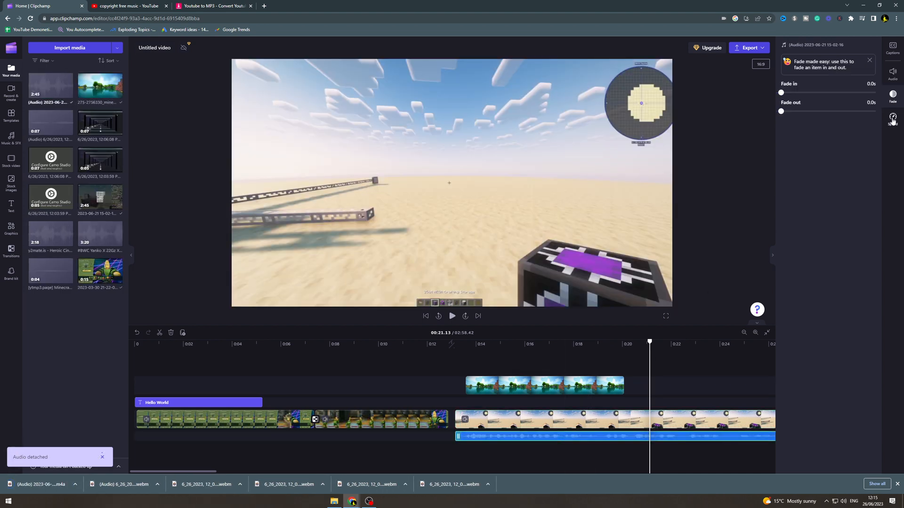
click(893, 119)
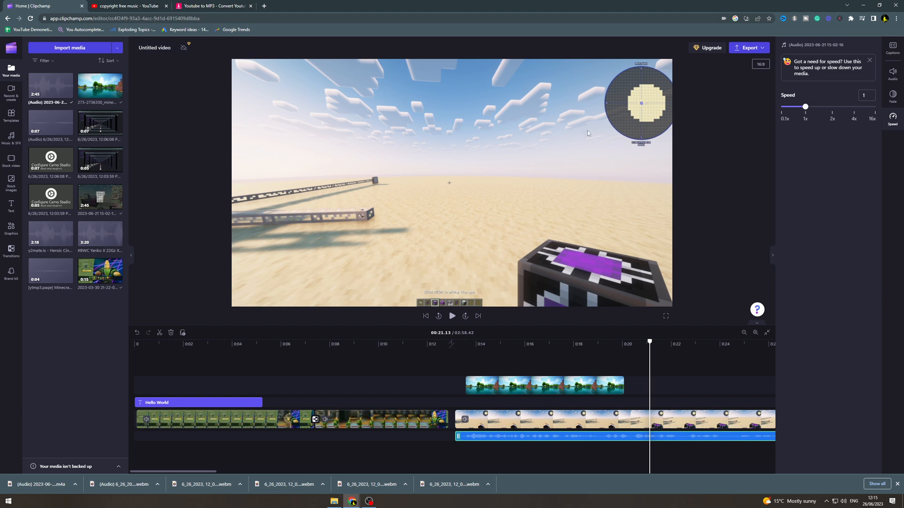
mouse_move(583, 437)
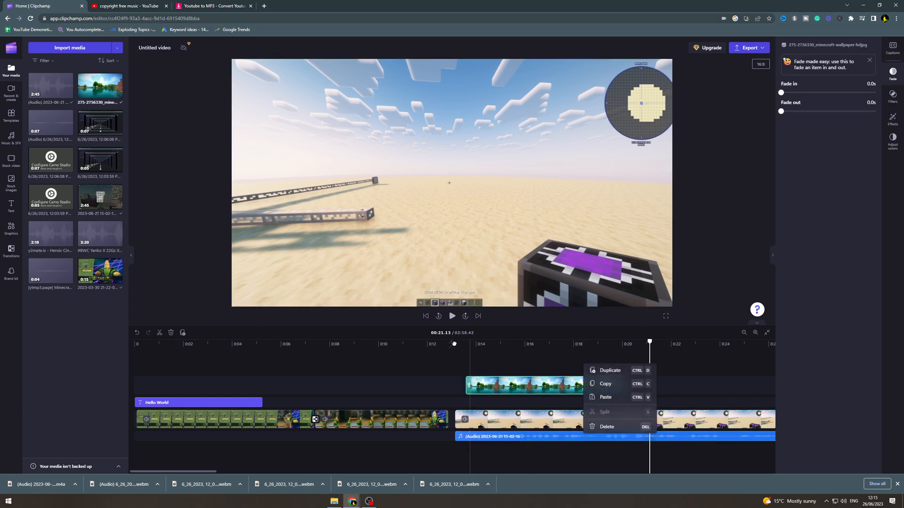
click(224, 344)
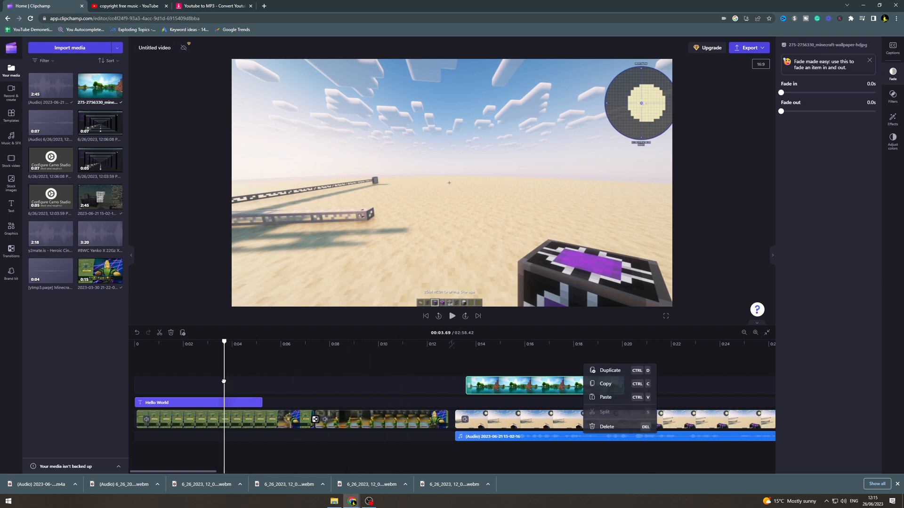
click(198, 402)
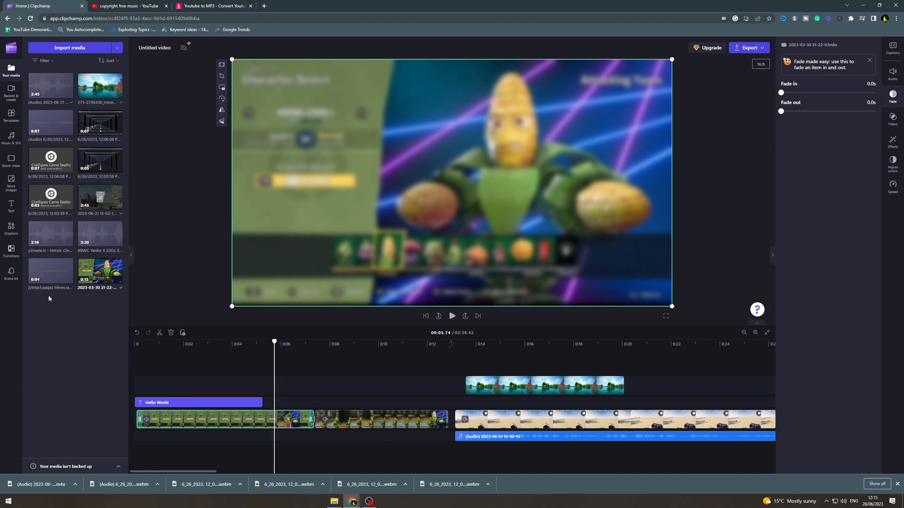
click(893, 119)
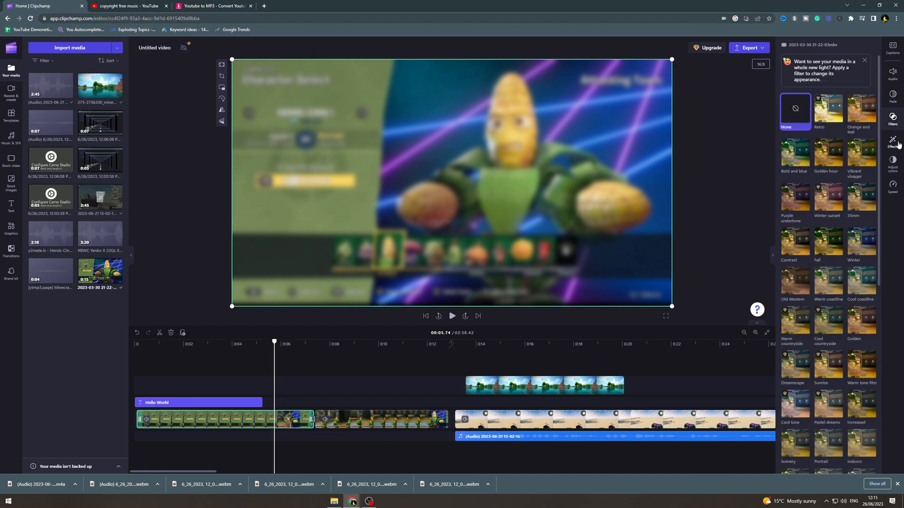
click(892, 163)
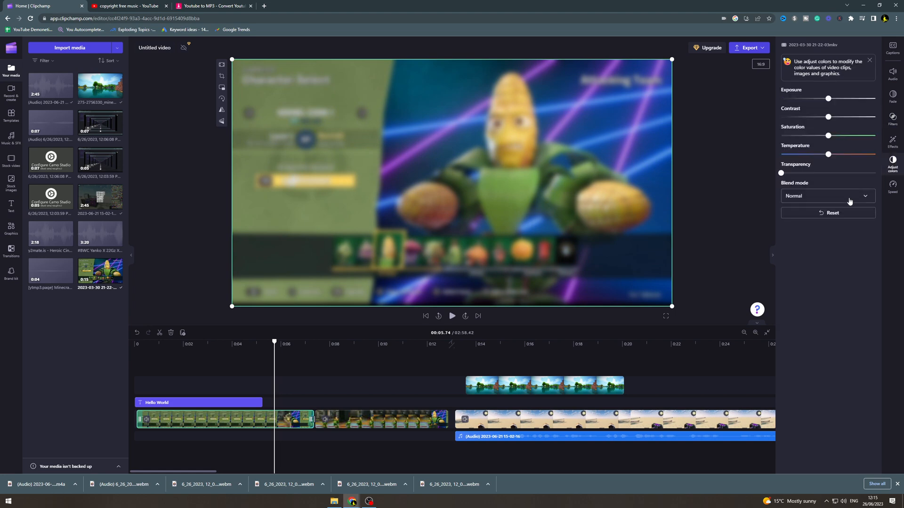
click(892, 143)
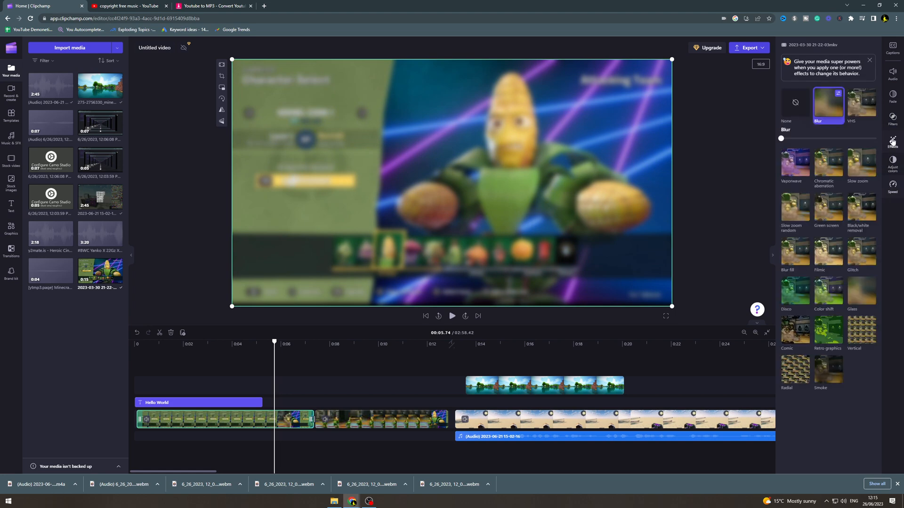
click(892, 120)
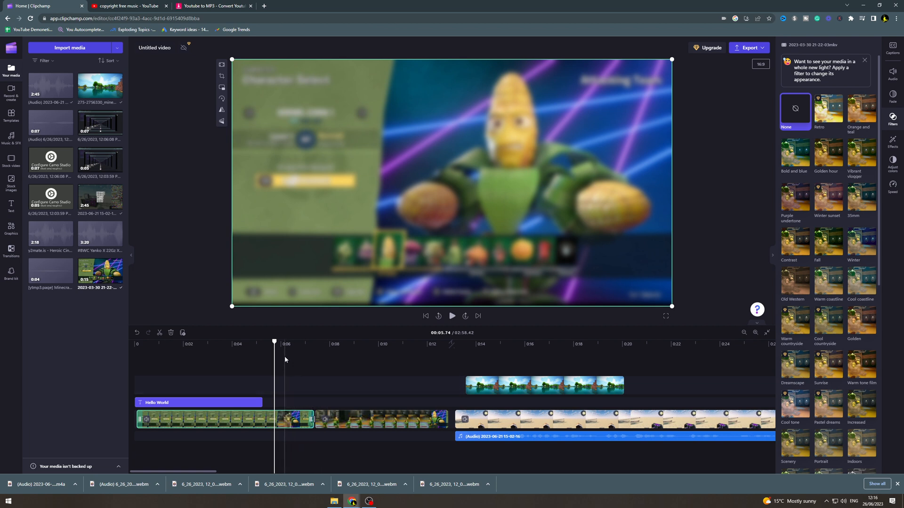
mouse_move(359, 373)
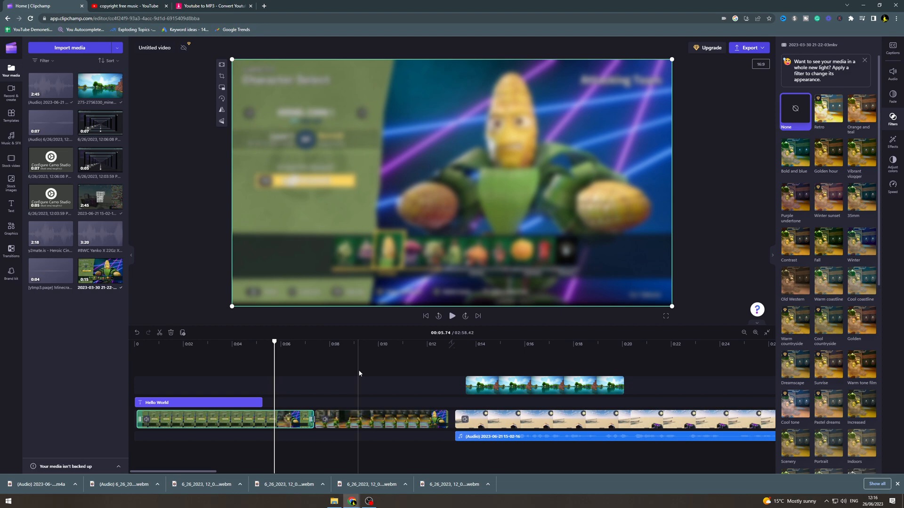